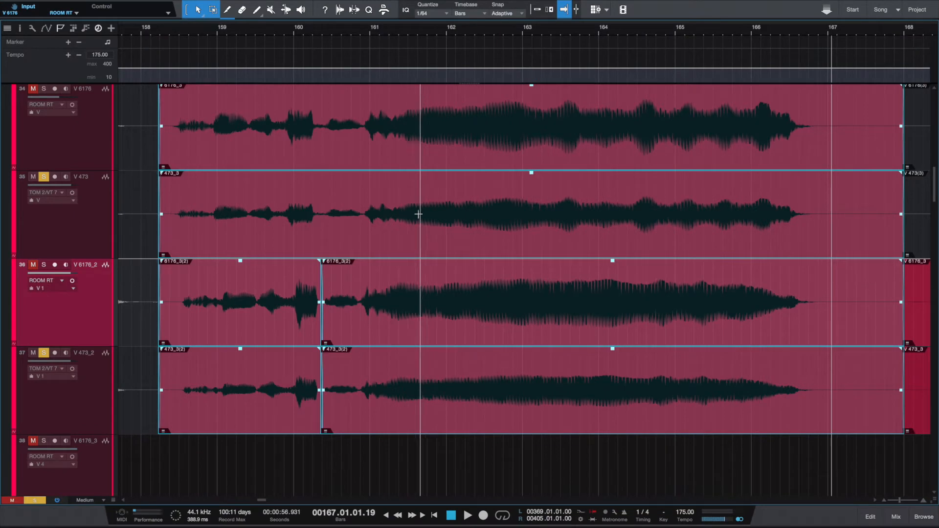
pyautogui.moveTo(142, 143)
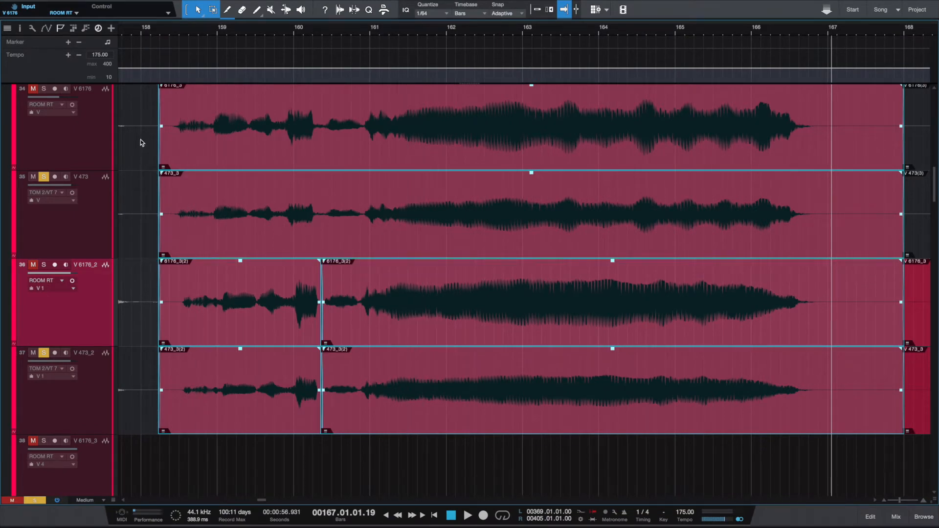
pyautogui.moveTo(137, 149)
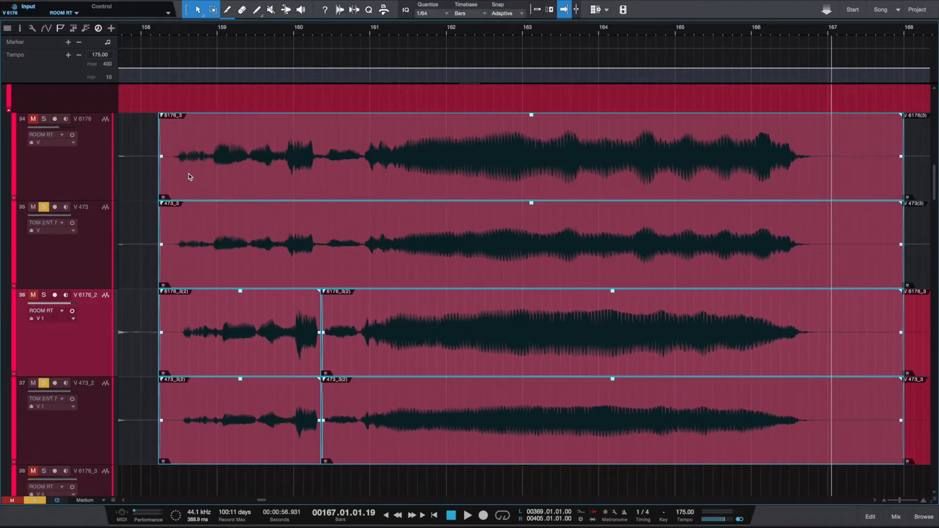
pyautogui.moveTo(287, 172)
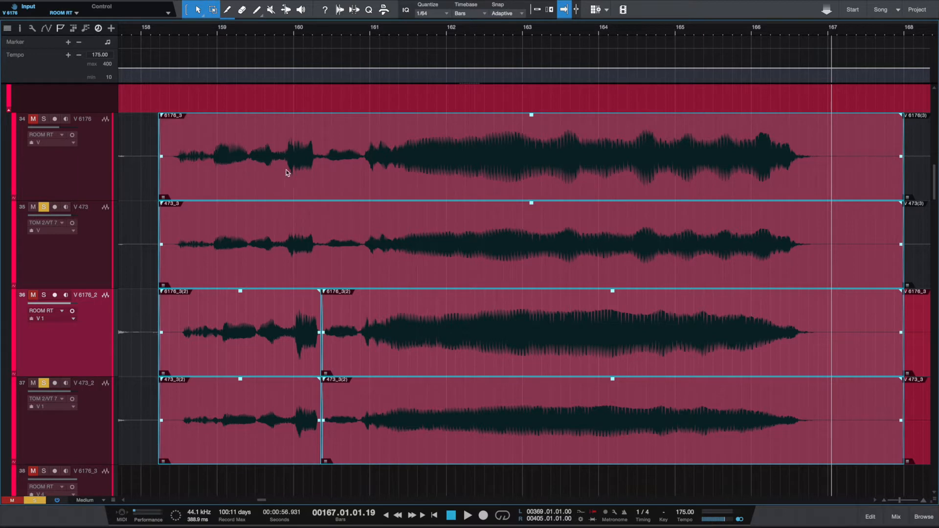
pyautogui.moveTo(300, 277)
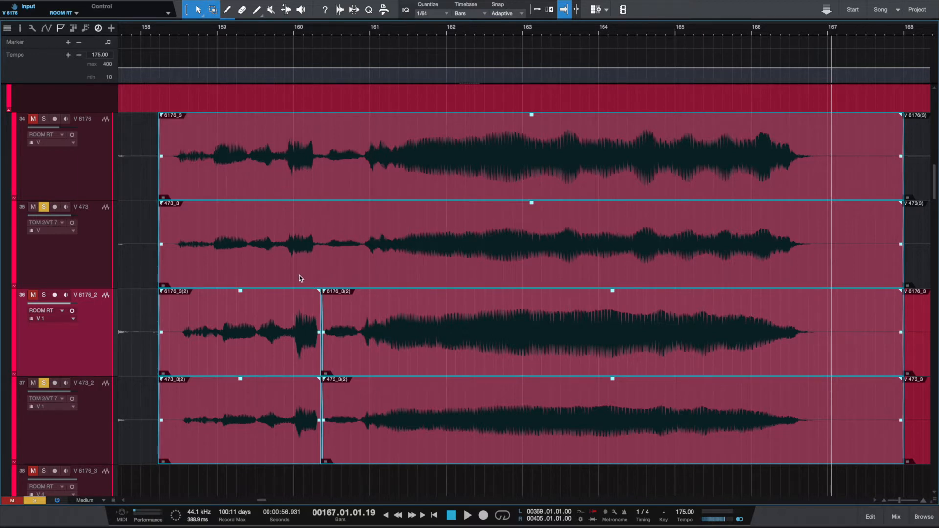
pyautogui.moveTo(304, 276)
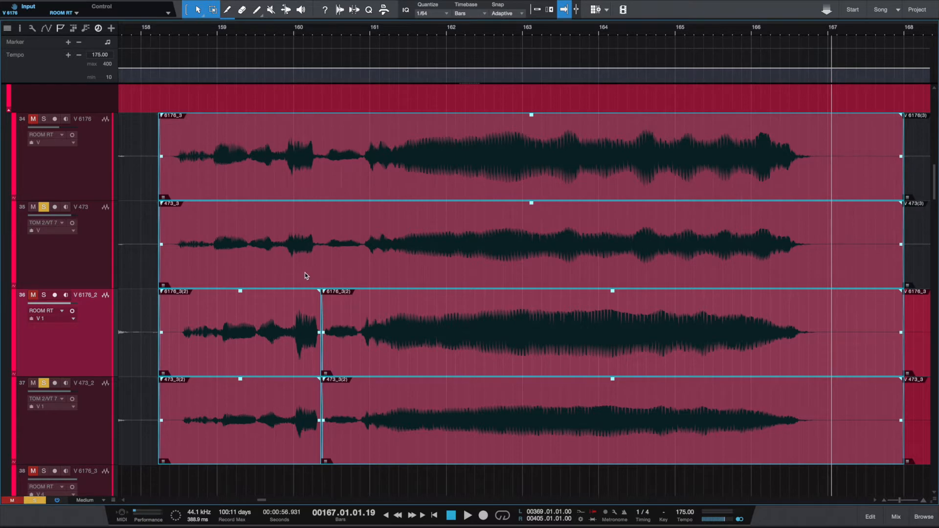
pyautogui.moveTo(226, 185)
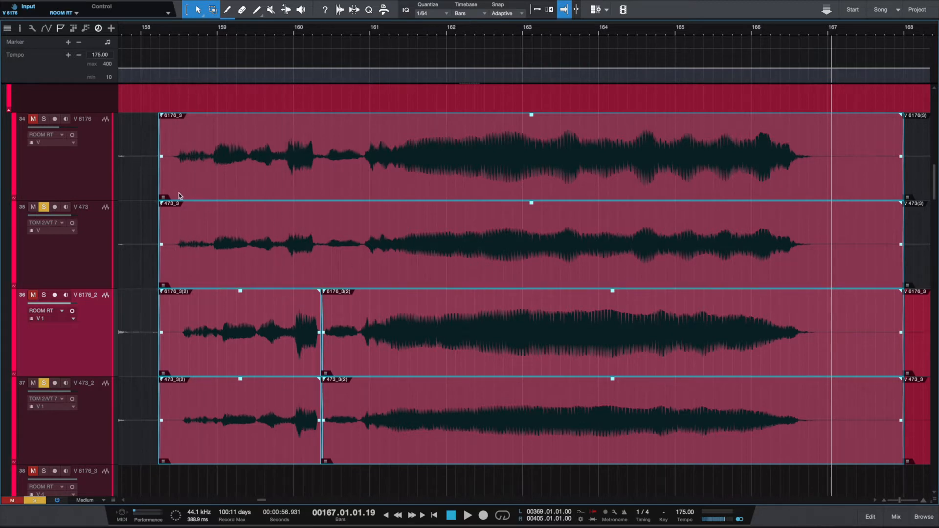
pyautogui.moveTo(187, 255)
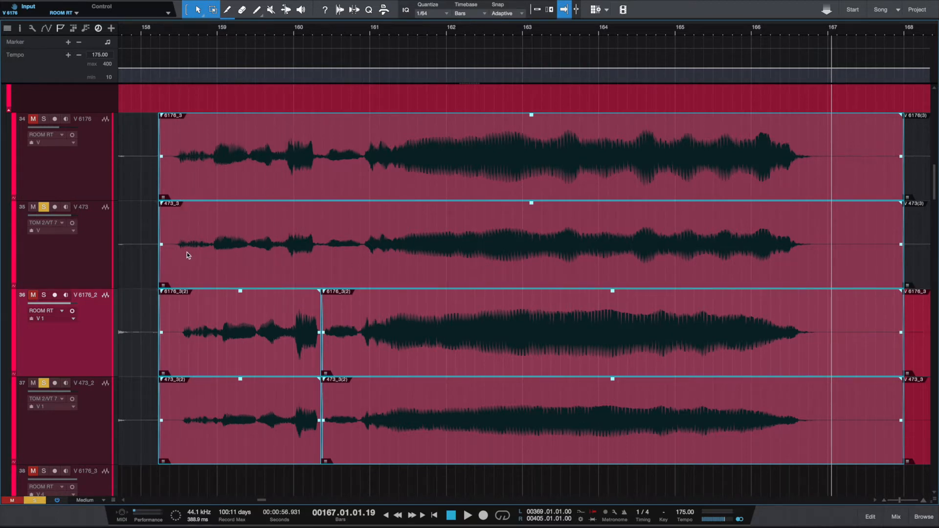
pyautogui.moveTo(218, 258)
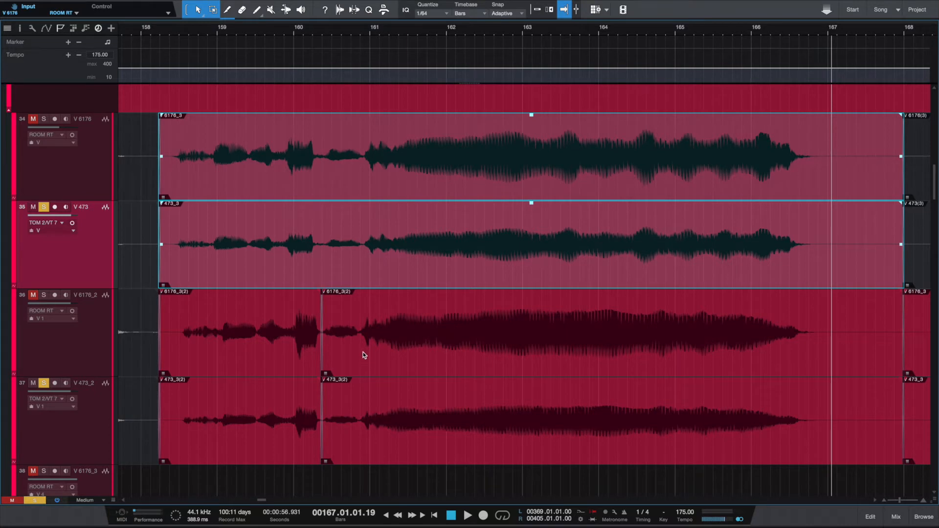
pyautogui.moveTo(441, 354)
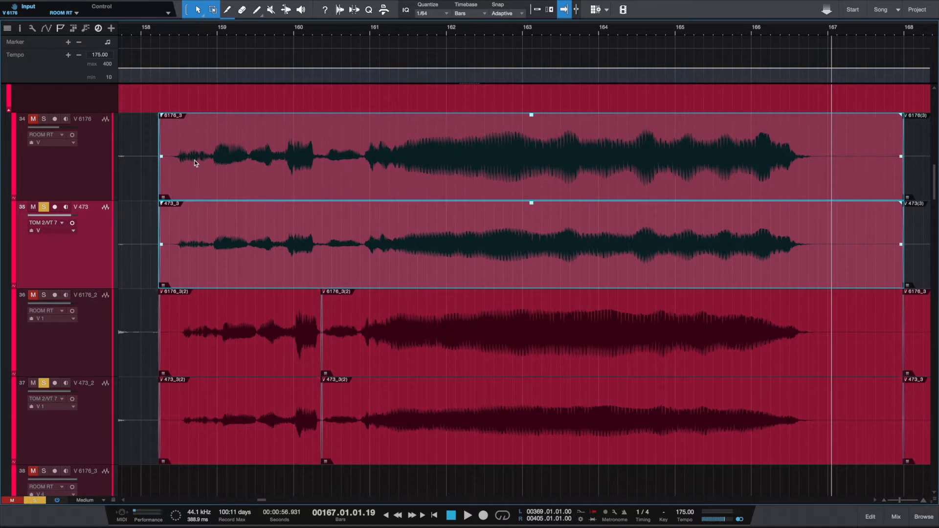
pyautogui.moveTo(431, 191)
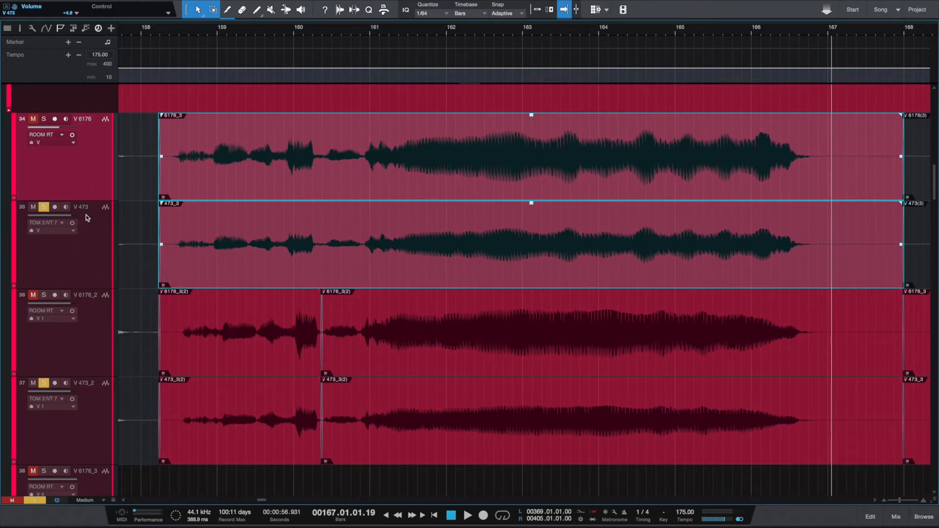
pyautogui.moveTo(82, 237)
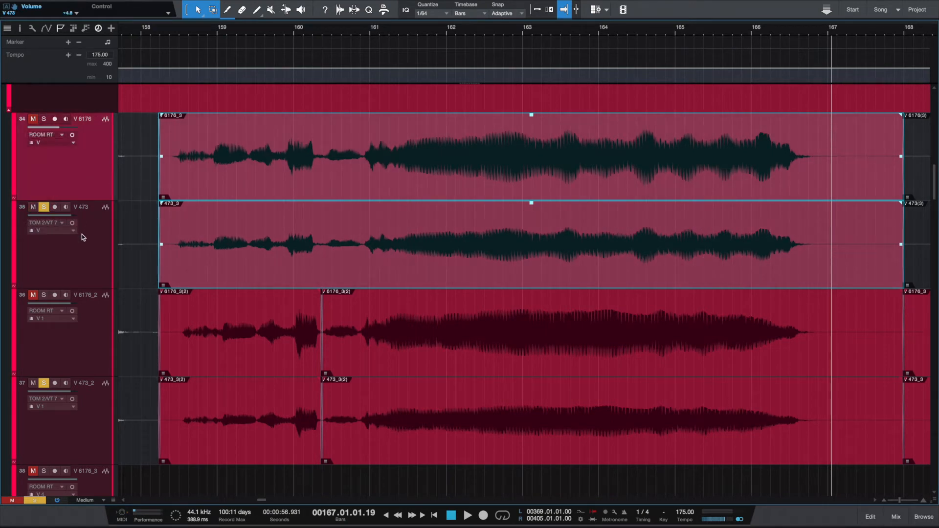
pyautogui.moveTo(249, 163)
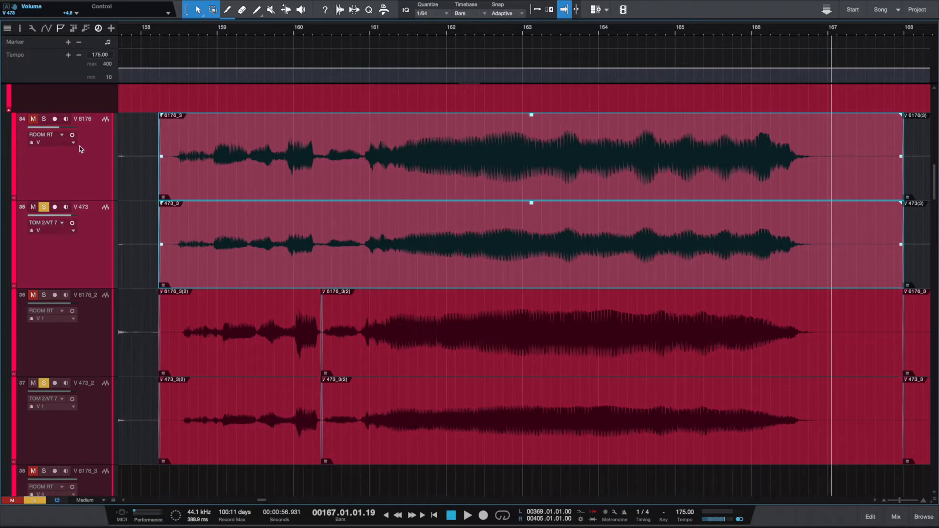
# Dissolve track group 'V' from the vocal track header's context menu.
pyautogui.rightClick(87, 269)
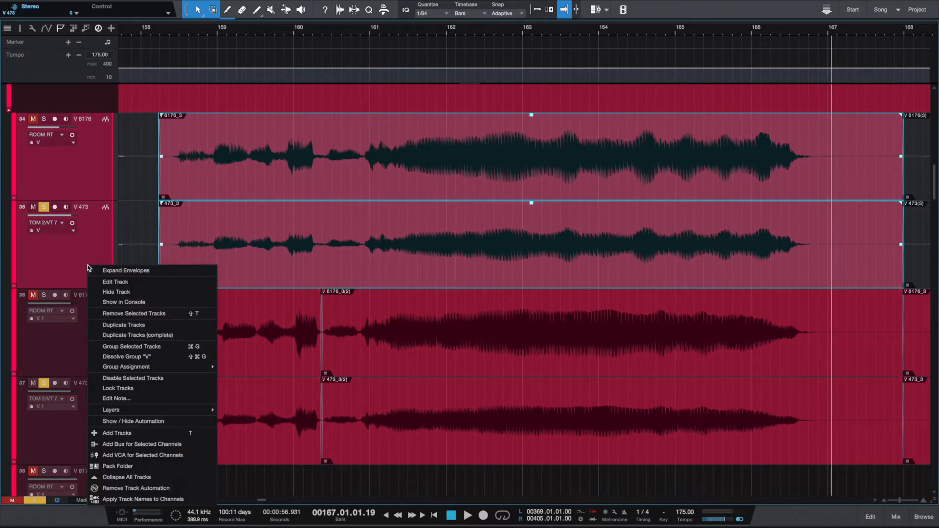
pyautogui.moveTo(144, 356)
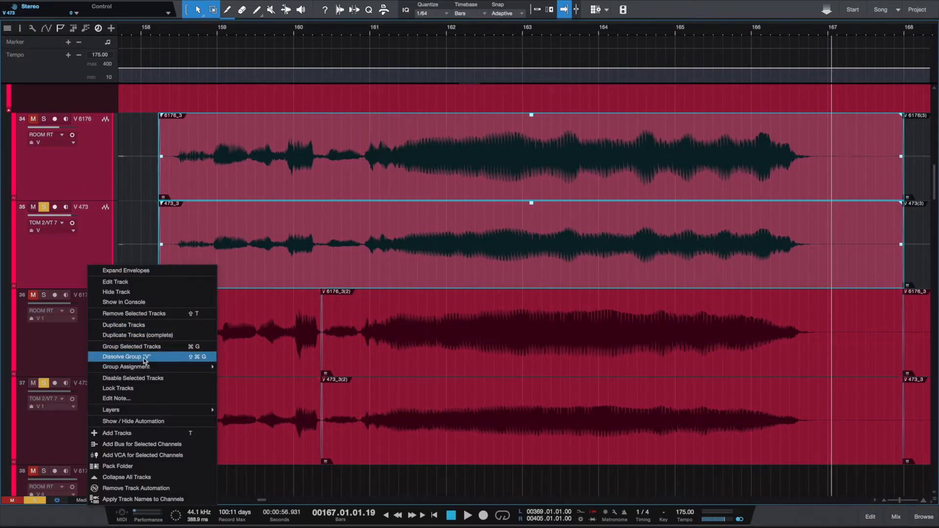
pyautogui.click(127, 356)
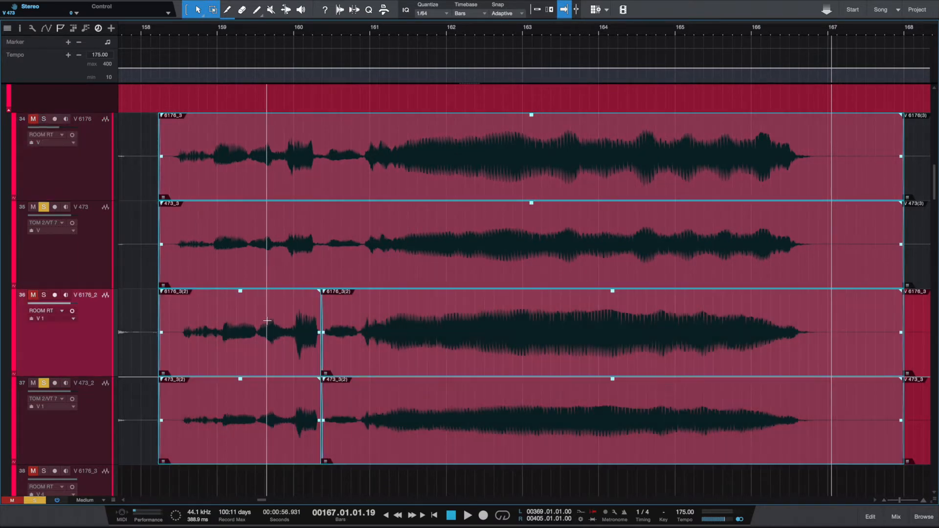
pyautogui.moveTo(365, 269)
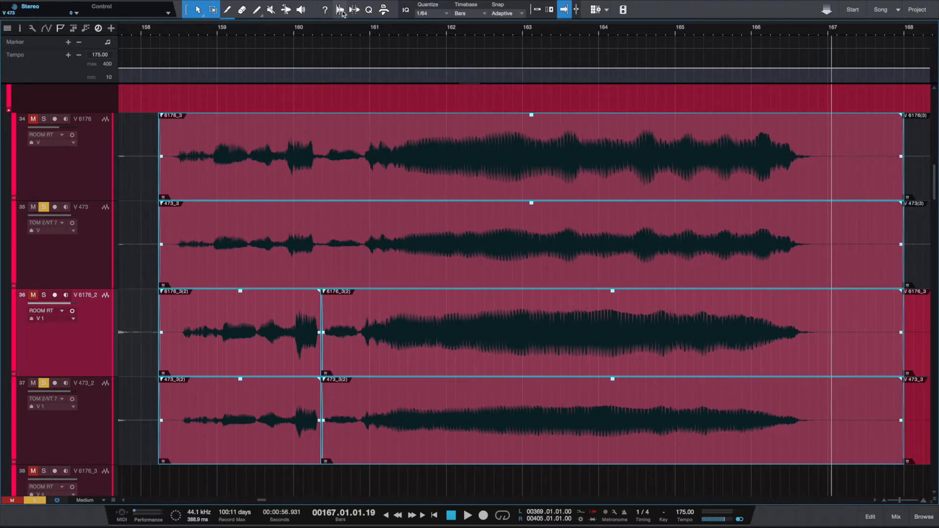
# Enable Audio Bend with bend markers visible on the vocal events and pick the Listen tool.
pyautogui.click(340, 10)
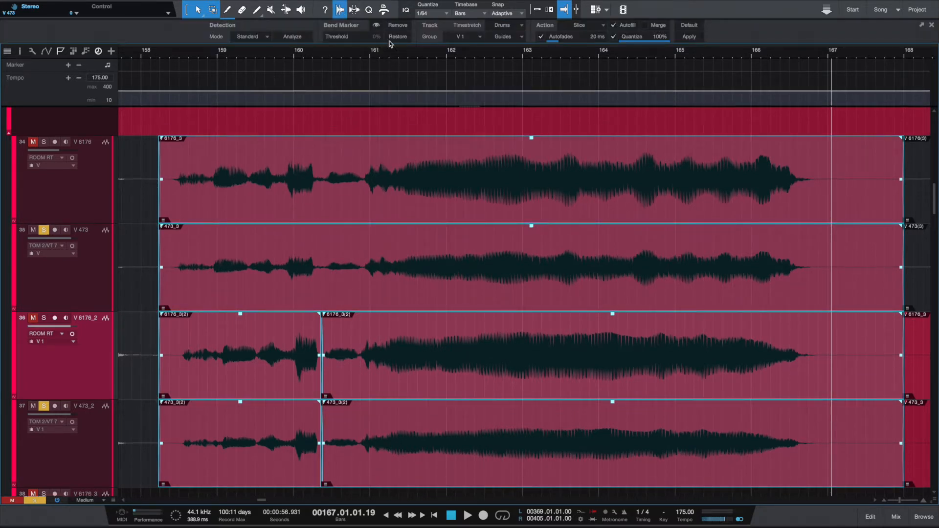
pyautogui.moveTo(376, 28)
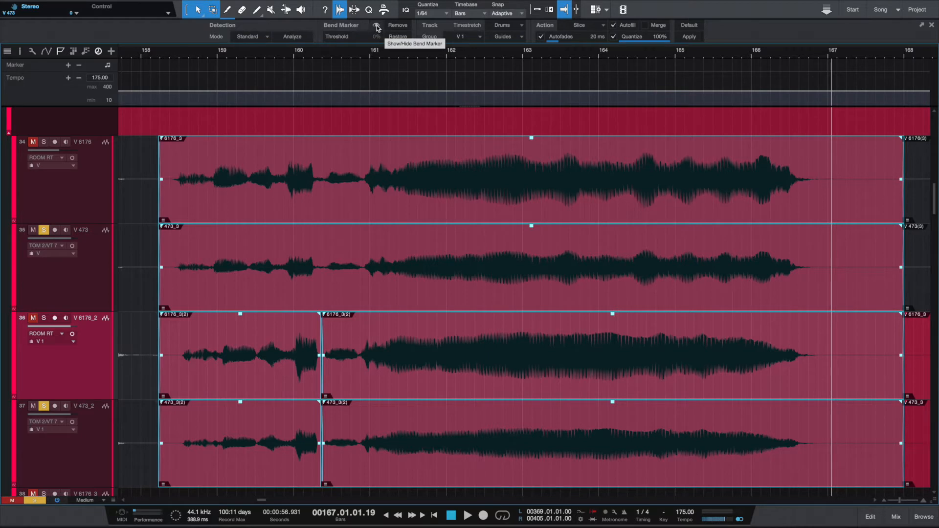
pyautogui.click(376, 26)
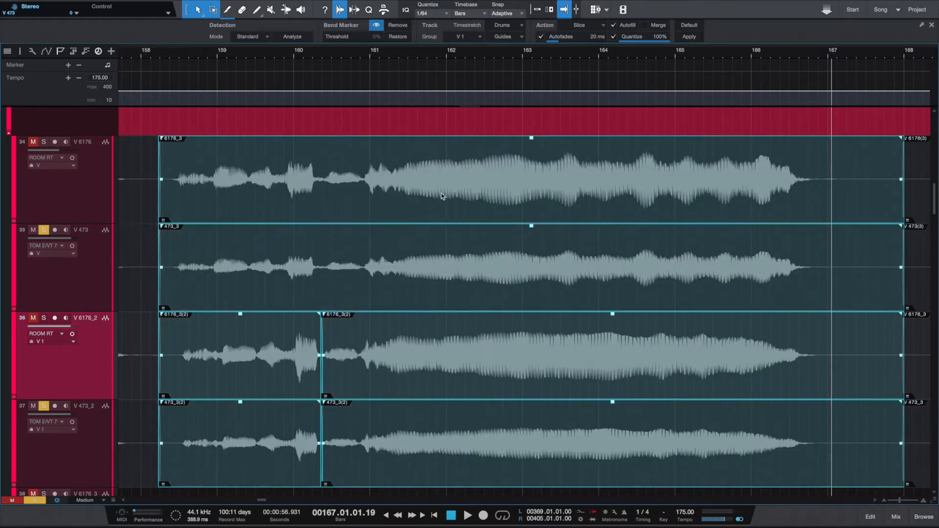
pyautogui.moveTo(287, 237)
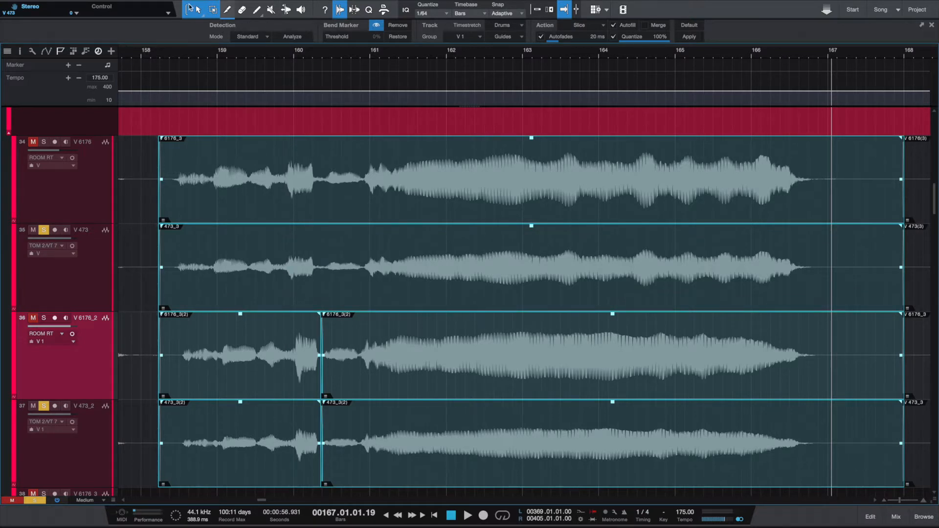
pyautogui.moveTo(197, 10)
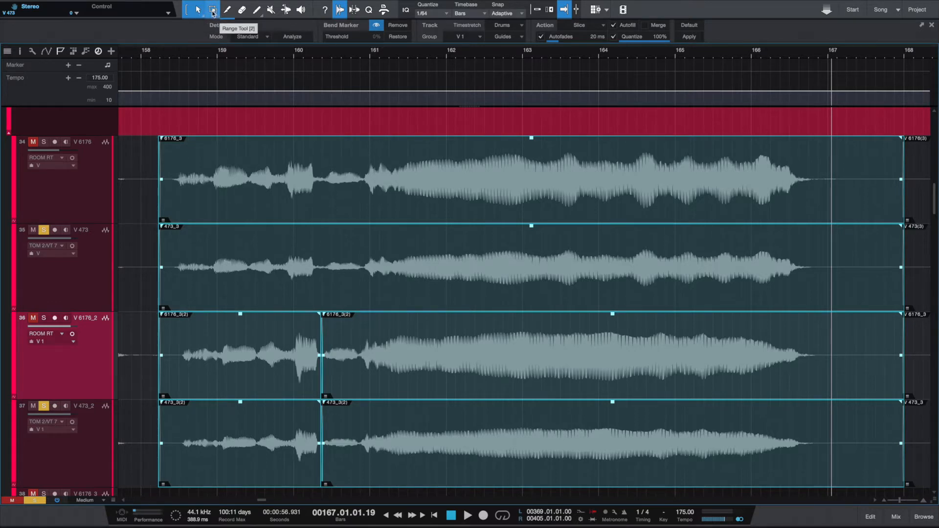
pyautogui.click(213, 9)
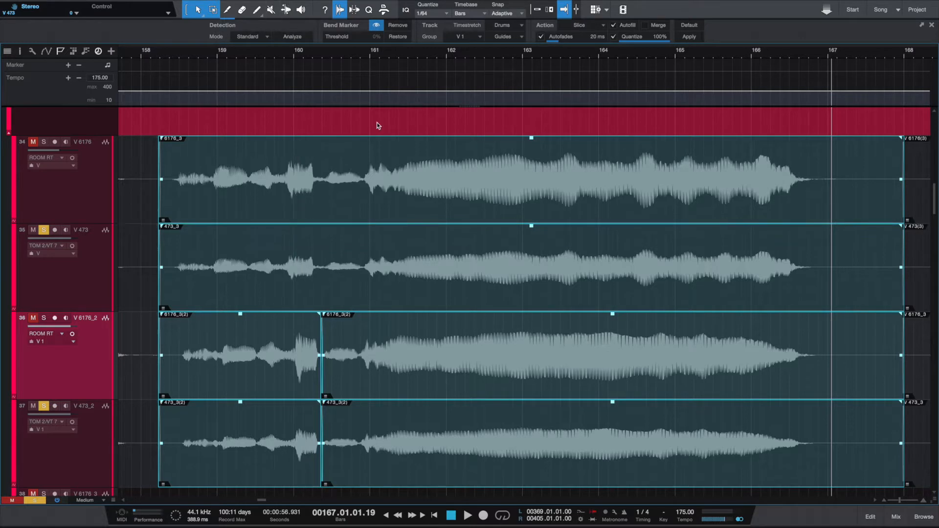
pyautogui.moveTo(291, 276)
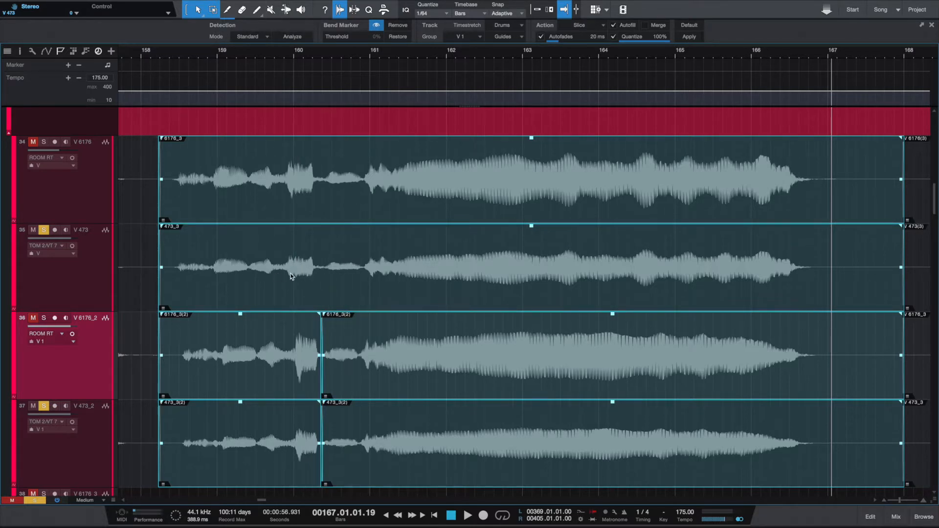
pyautogui.moveTo(218, 305)
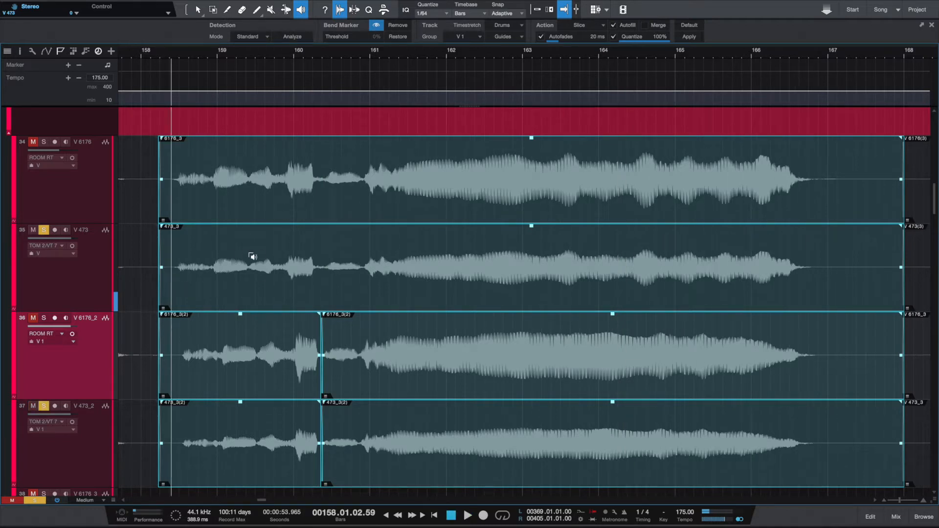
# Scroll the arrangement to frame the doubled vocal events around bars 157–167.
pyautogui.hscroll(-3)
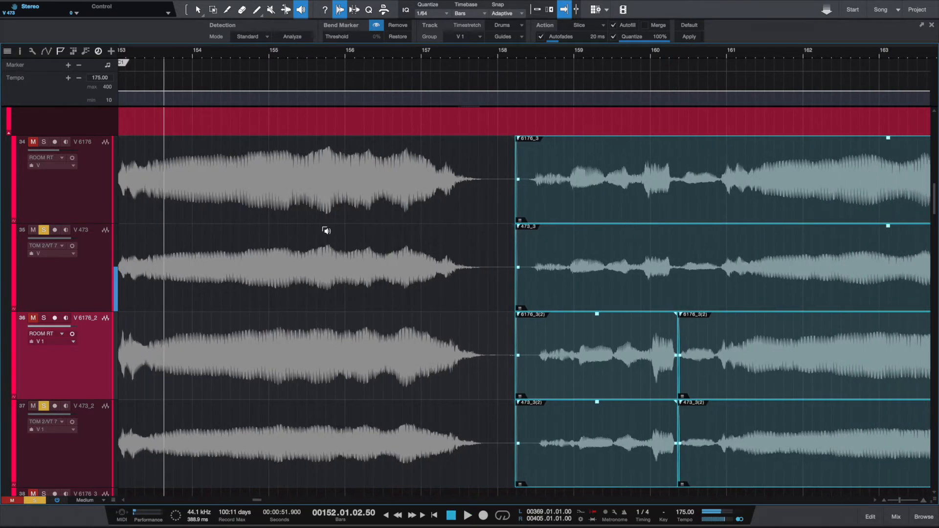
pyautogui.hscroll(3)
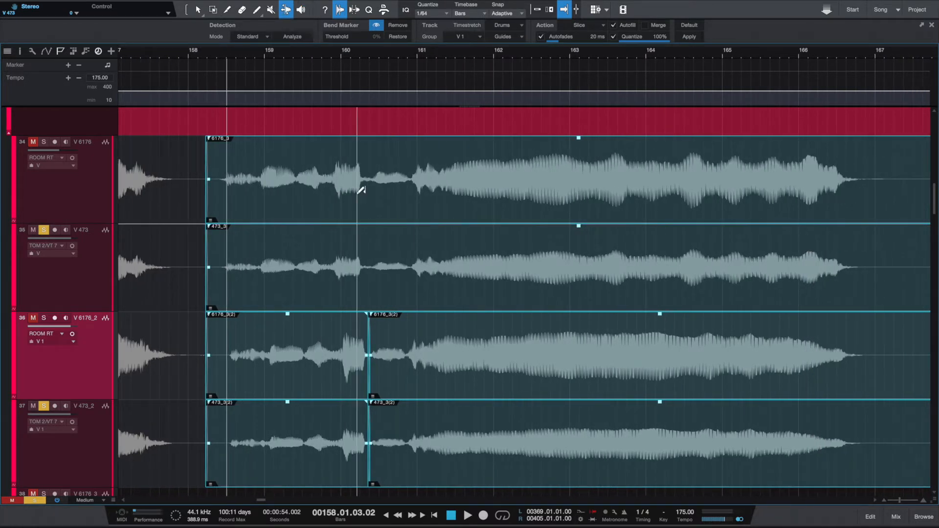
pyautogui.moveTo(263, 176)
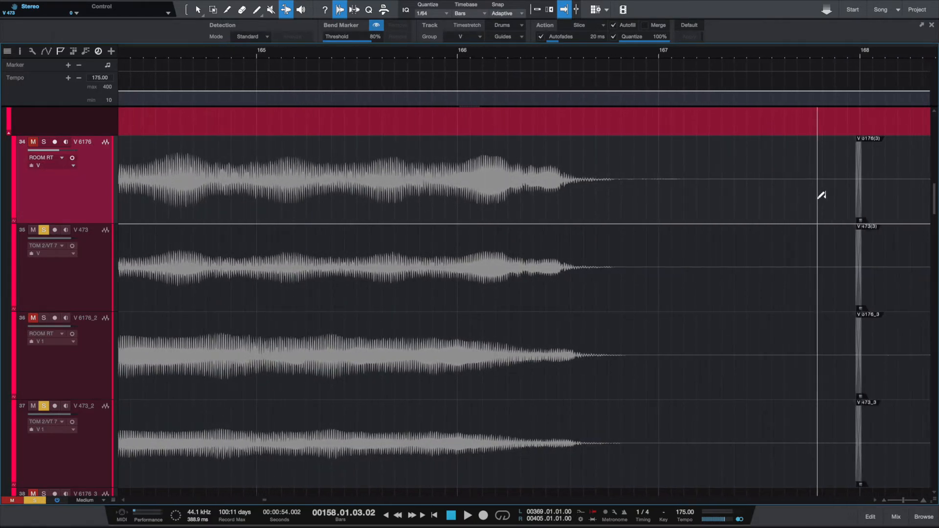
# Add bend markers on V 6176/V 473 before the phrase start, at the swell, note change, transition and louder entry.
pyautogui.click(496, 207)
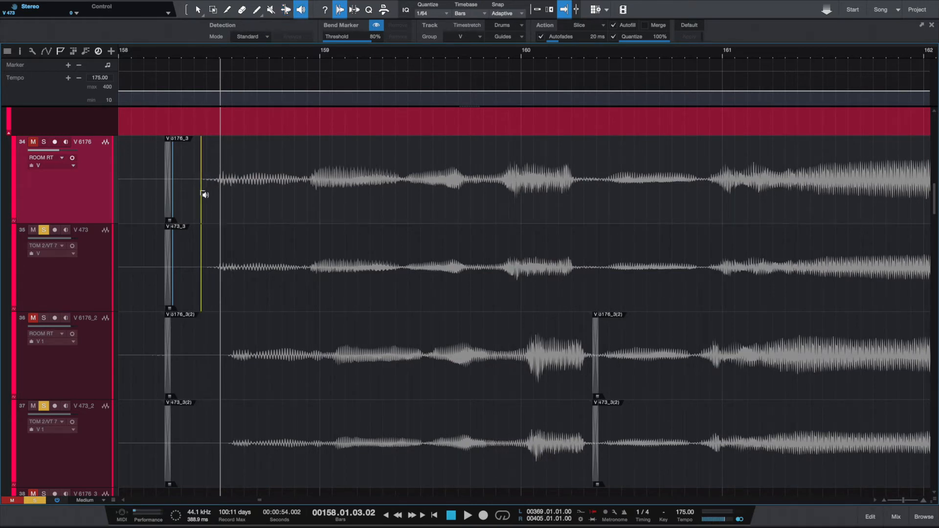
pyautogui.click(467, 515)
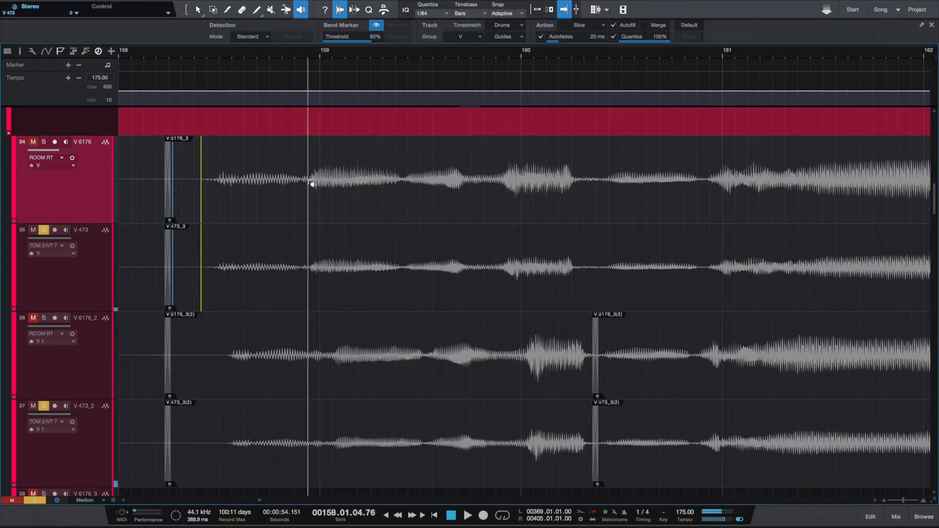
pyautogui.click(287, 10)
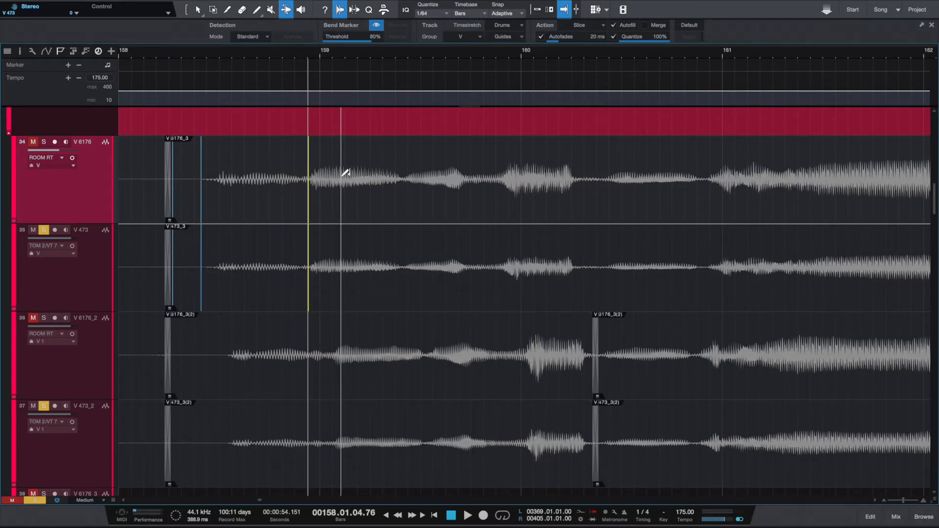
pyautogui.click(466, 516)
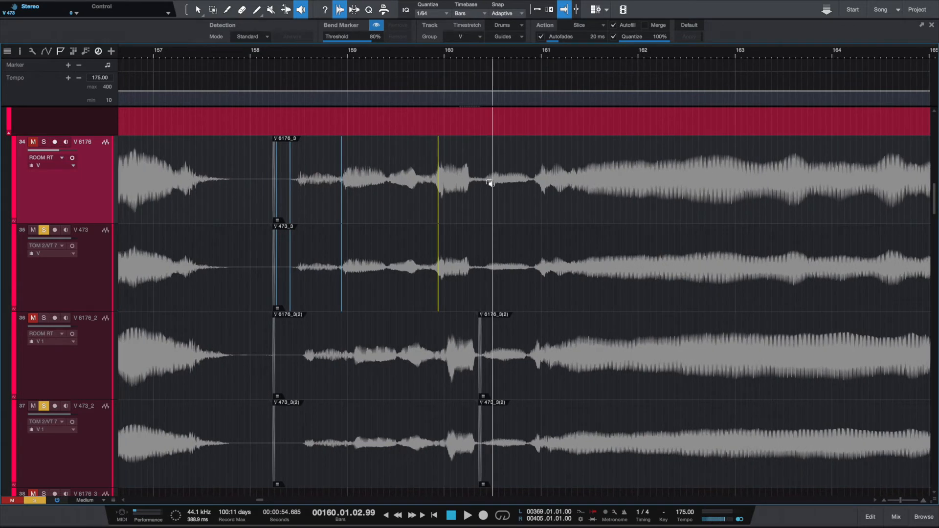
pyautogui.click(271, 10)
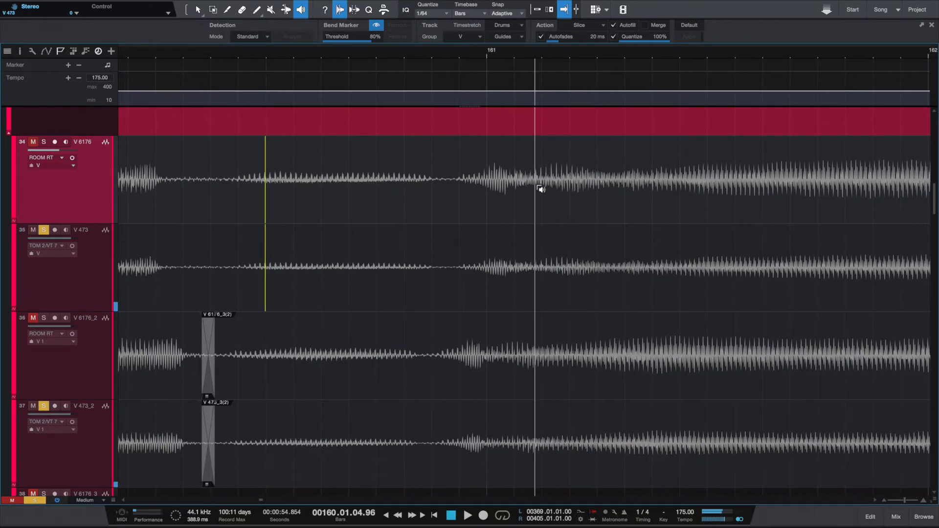
pyautogui.click(466, 515)
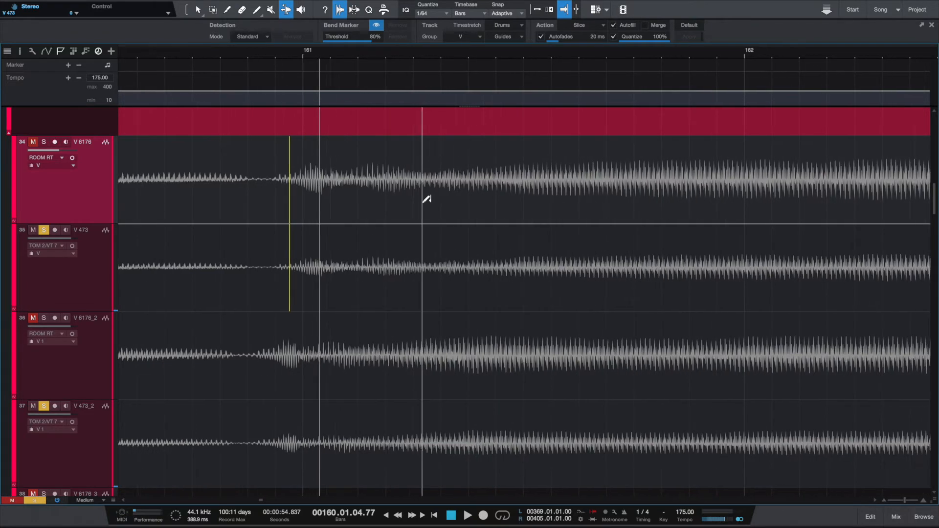
pyautogui.hscroll(3)
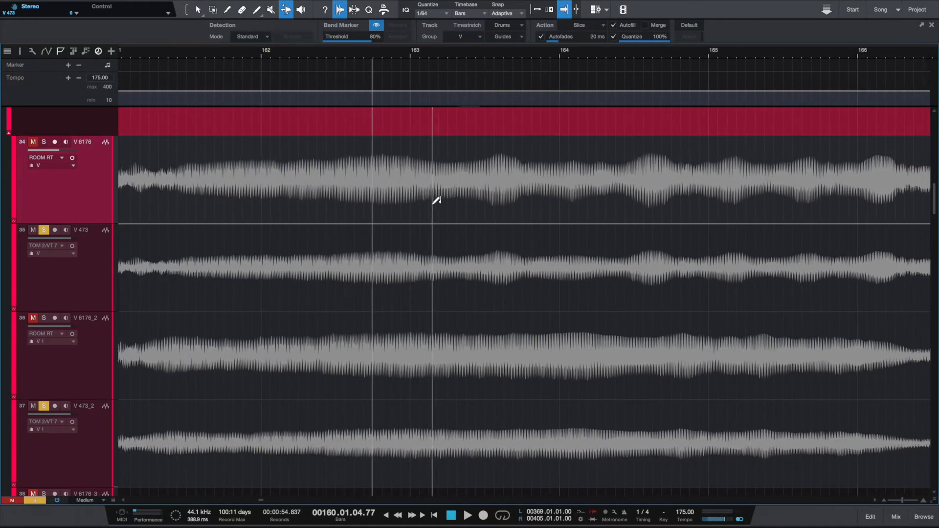
pyautogui.hscroll(3)
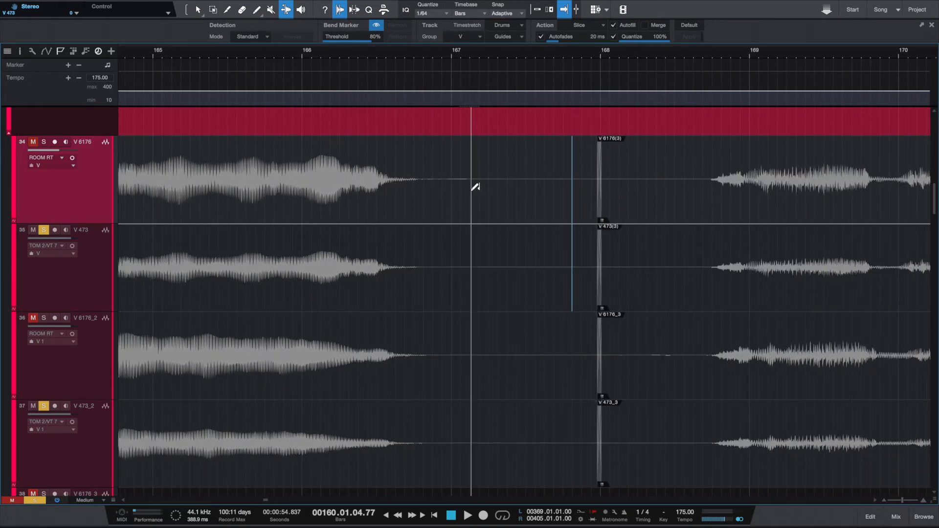
pyautogui.hscroll(-3)
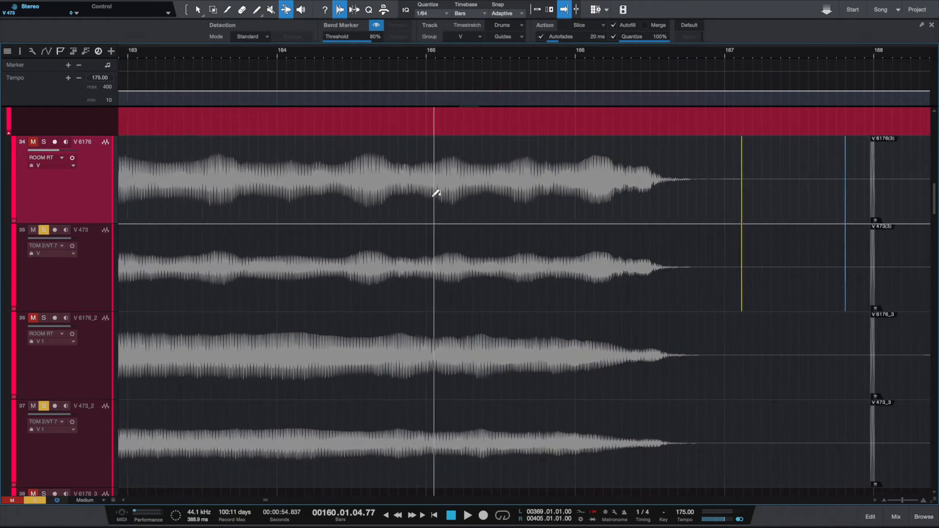
pyautogui.hscroll(-3)
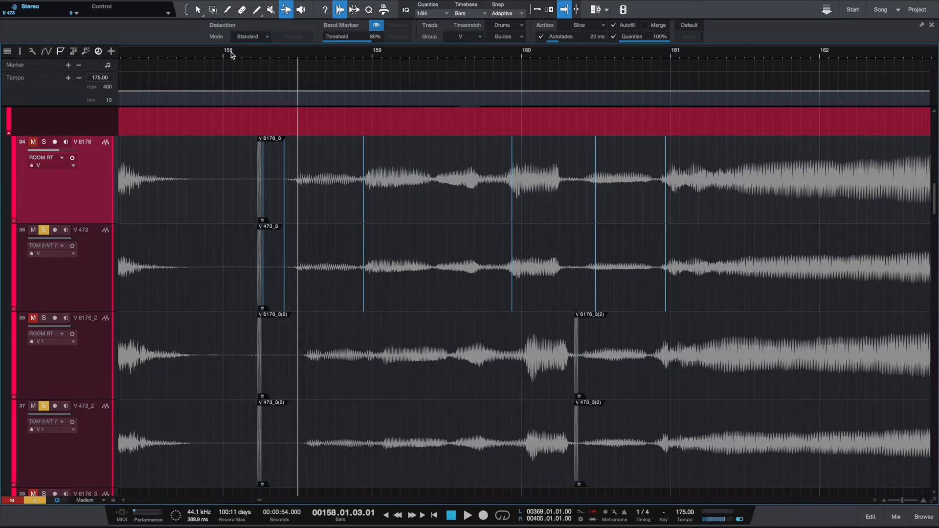
pyautogui.moveTo(287, 205)
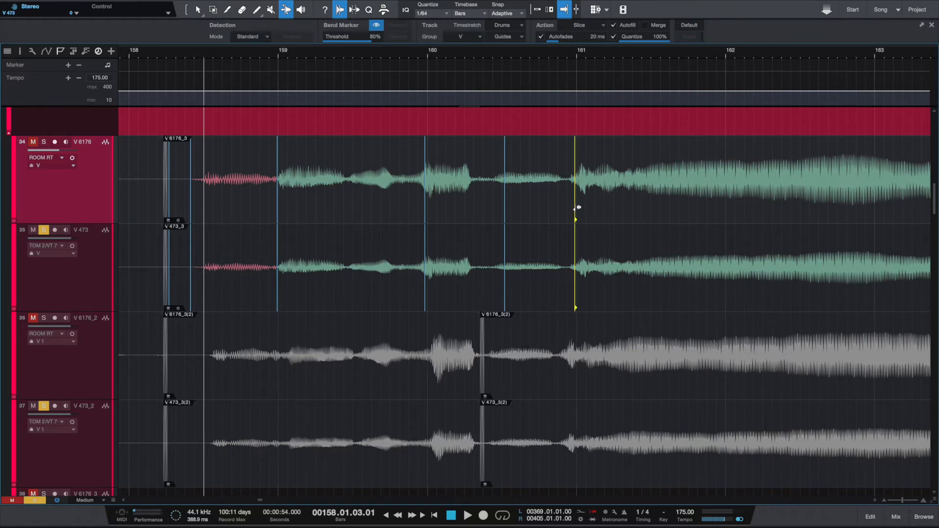
# Scroll right to check the stretched V 6176/V 473 phrase entry sitting on bar 161.
pyautogui.hscroll(3)
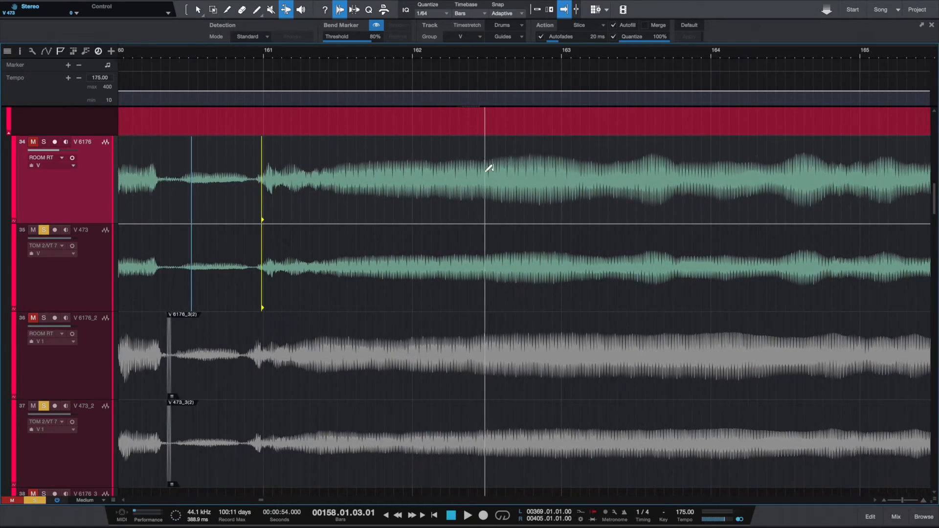
pyautogui.hscroll(3)
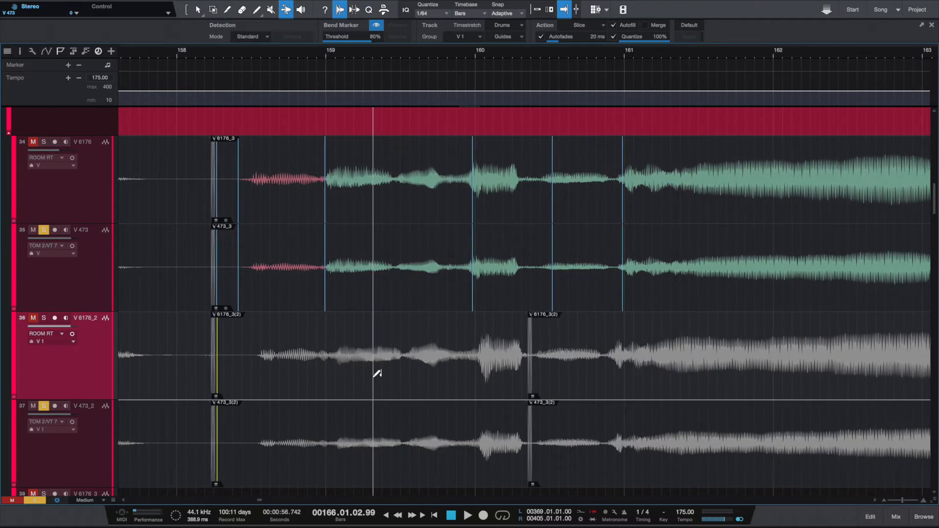
# Scroll to bars 165–167 to locate the end of the V 6176_2/V 473_2 tail.
pyautogui.hscroll(3)
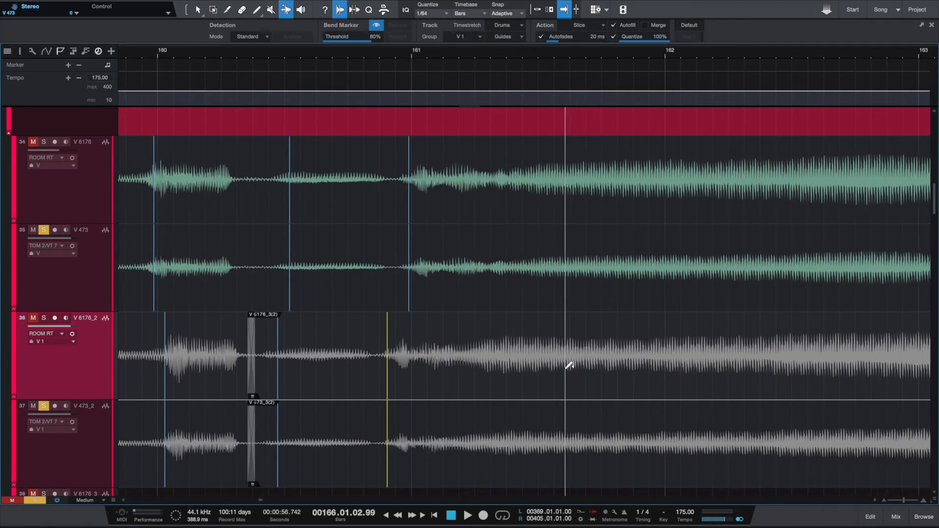
pyautogui.hscroll(3)
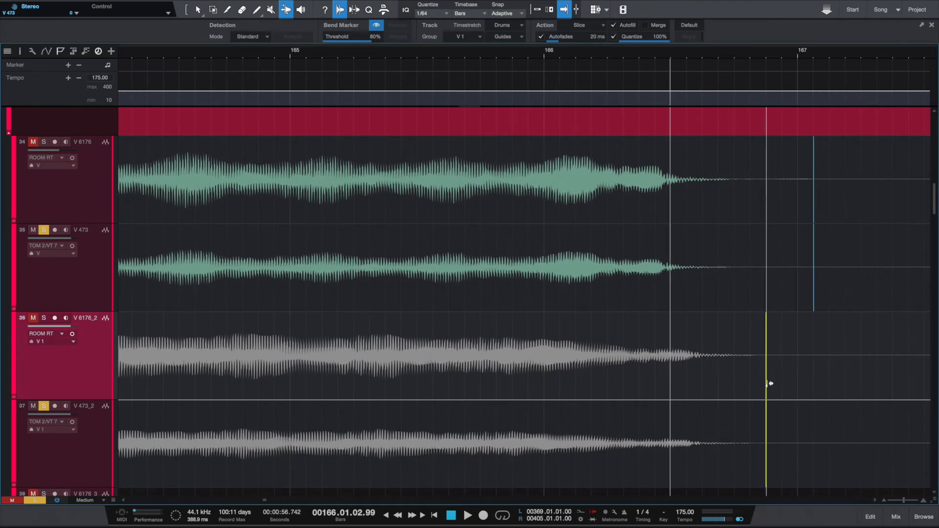
pyautogui.hscroll(-3)
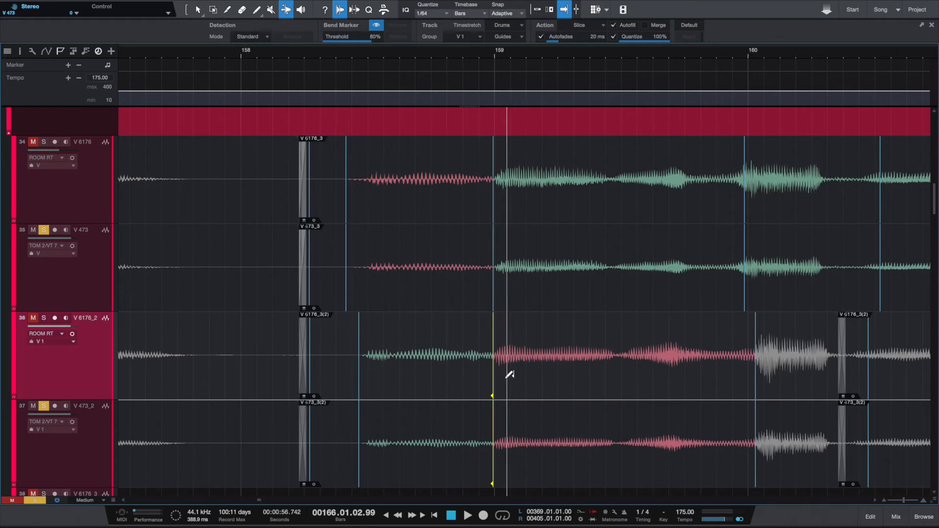
pyautogui.moveTo(562, 393)
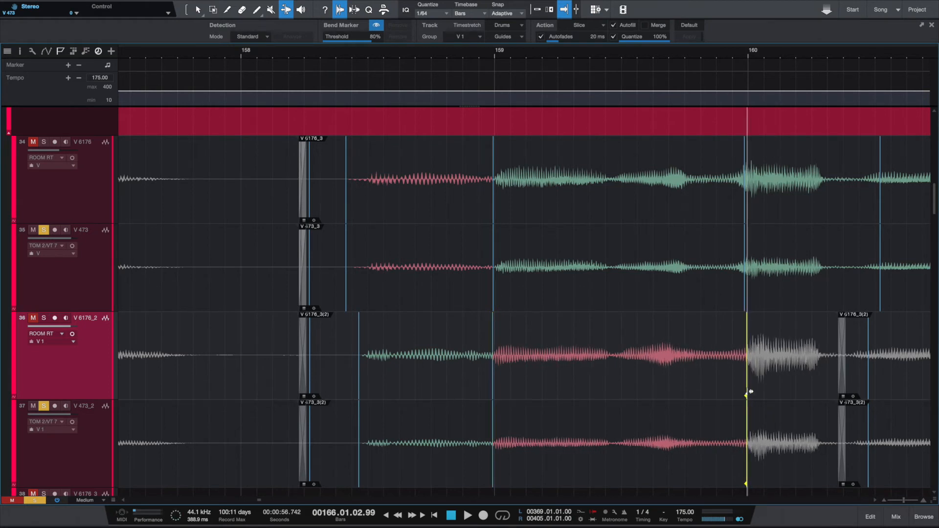
# Drag the V 6176_2/V 473_2 bend marker onto the bar 160 phrase transition.
pyautogui.moveTo(748, 393); pyautogui.dragTo(728, 394)
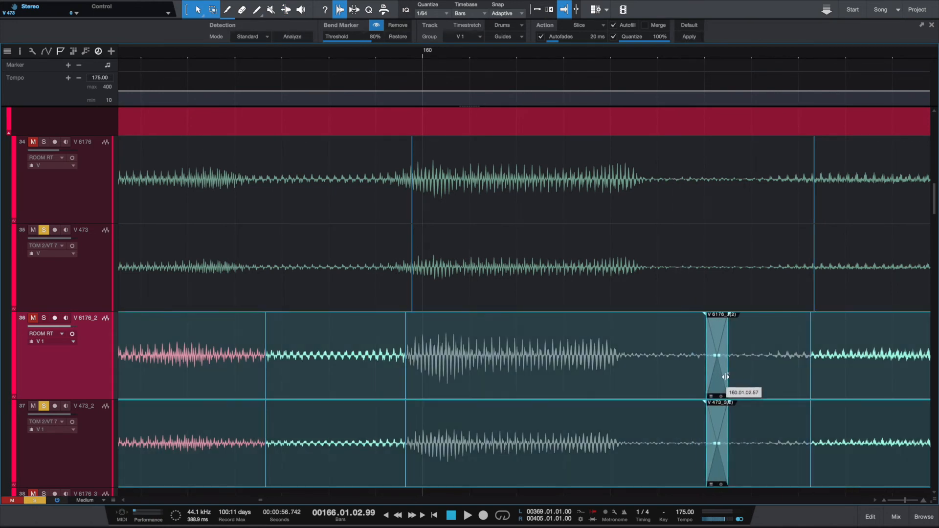
# Move the second pair's event split later, landing at 160.01.02.89.
pyautogui.moveTo(719, 378); pyautogui.dragTo(751, 381)
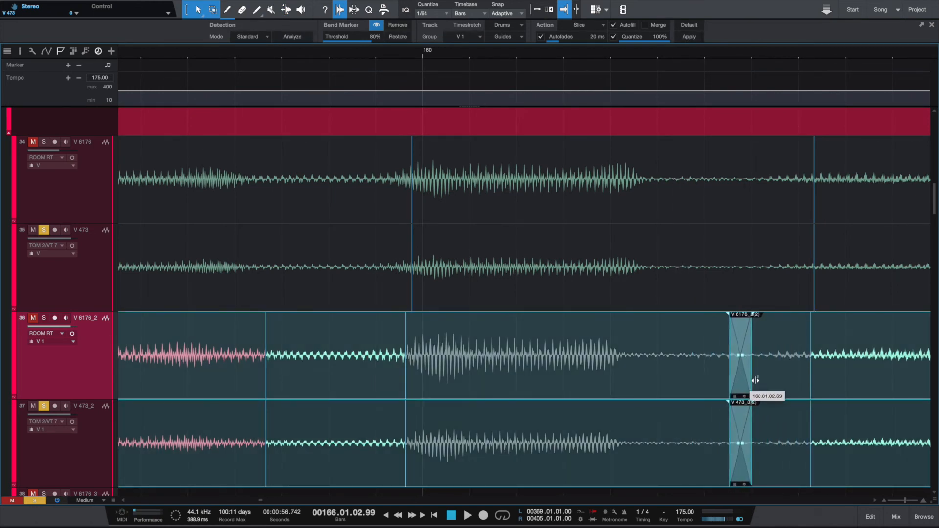
pyautogui.moveTo(742, 381); pyautogui.dragTo(734, 381)
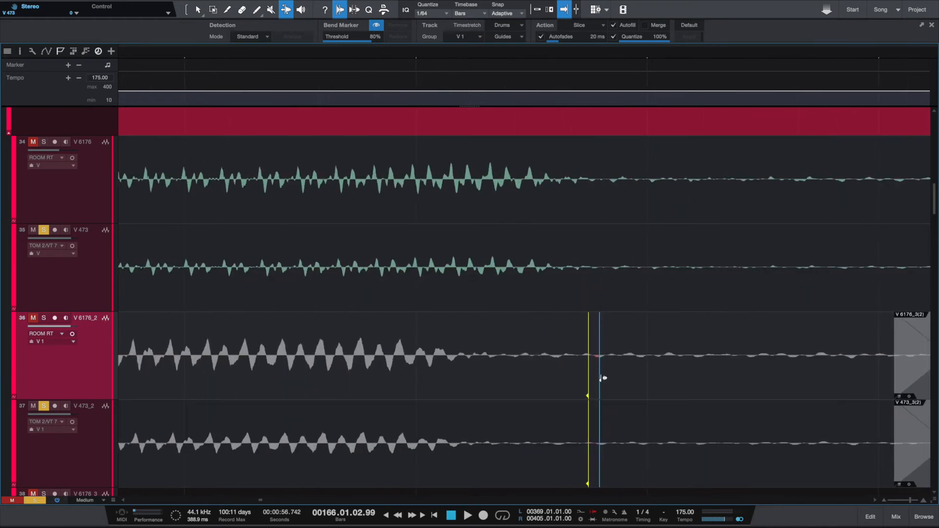
# Pull the second pair's phrase end after bar 160 earlier and match its tail end near bar 167.
pyautogui.moveTo(599, 378); pyautogui.dragTo(588, 378)
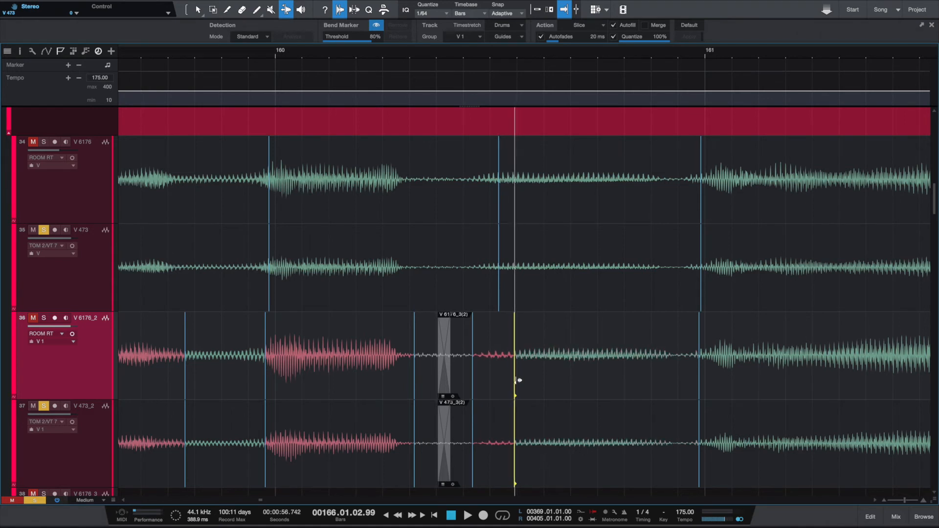
pyautogui.moveTo(516, 381); pyautogui.dragTo(478, 381)
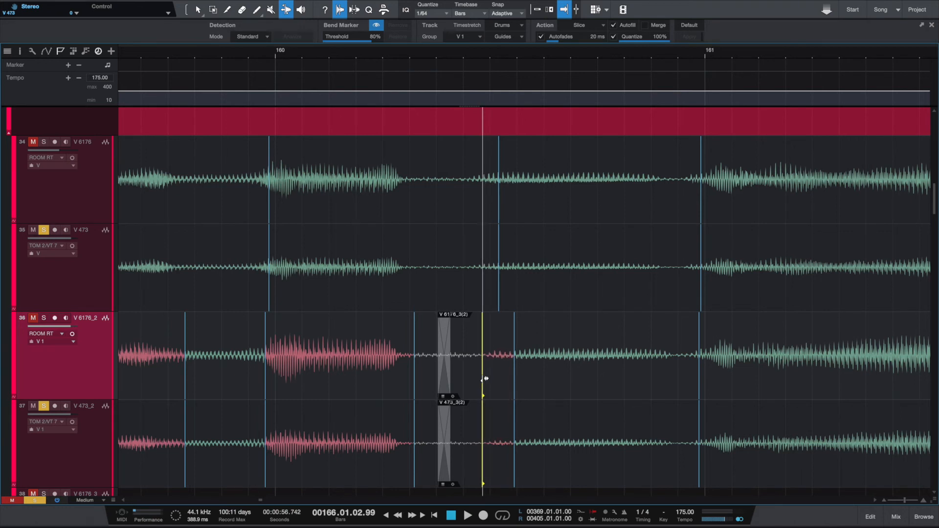
pyautogui.hscroll(3)
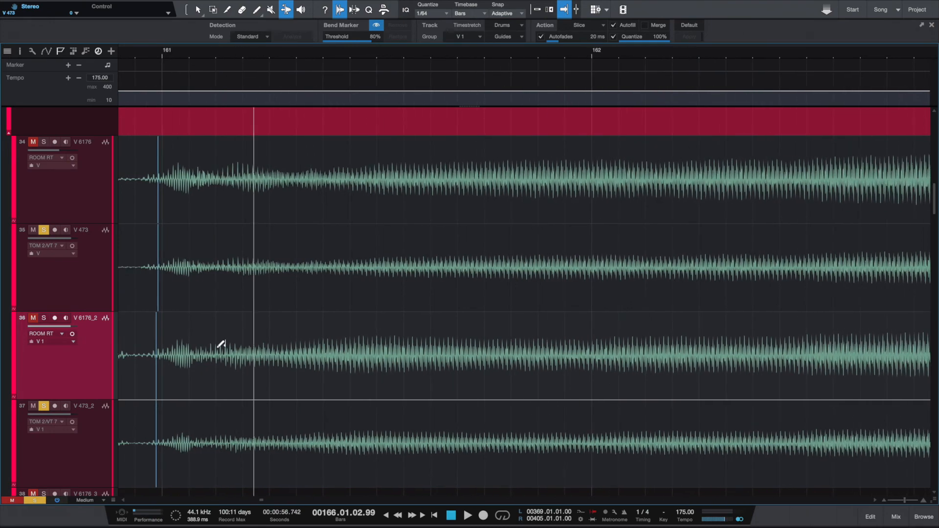
pyautogui.hscroll(3)
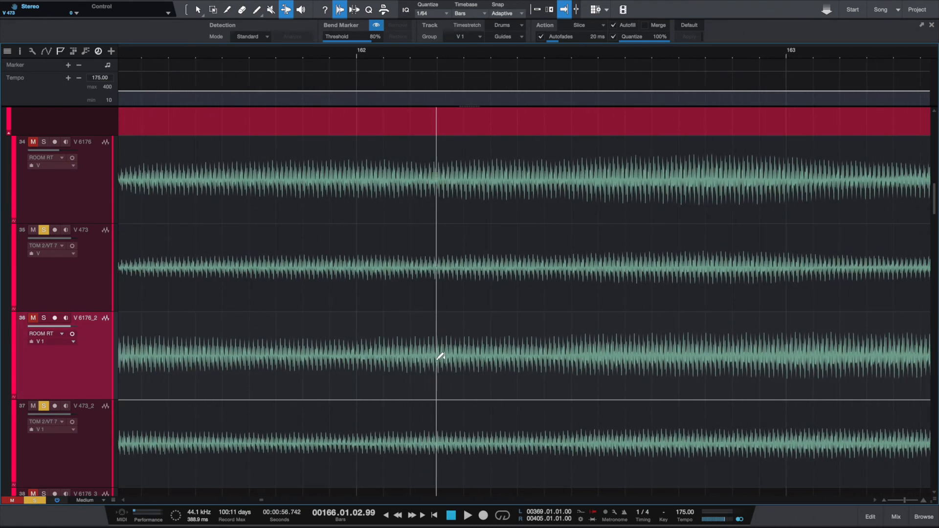
pyautogui.hscroll(3)
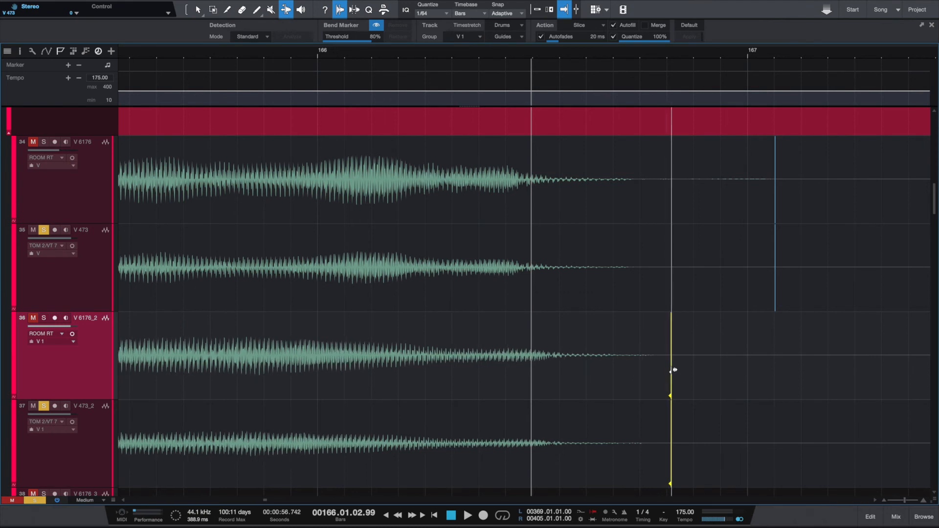
pyautogui.moveTo(671, 370); pyautogui.dragTo(665, 370)
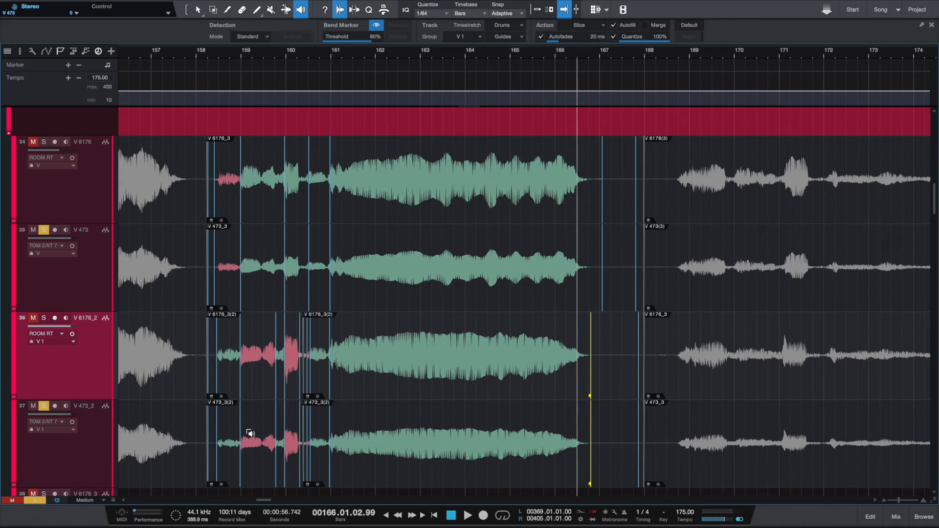
pyautogui.moveTo(217, 464)
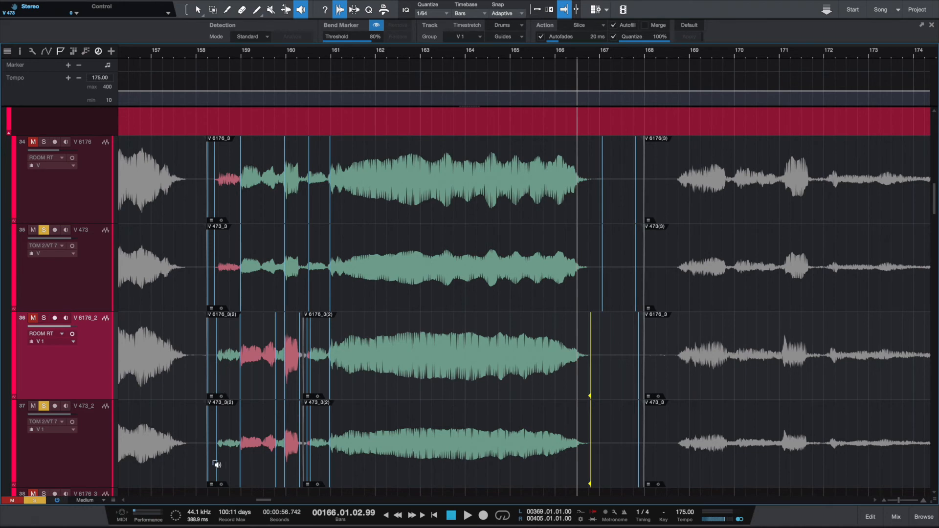
pyautogui.moveTo(178, 465)
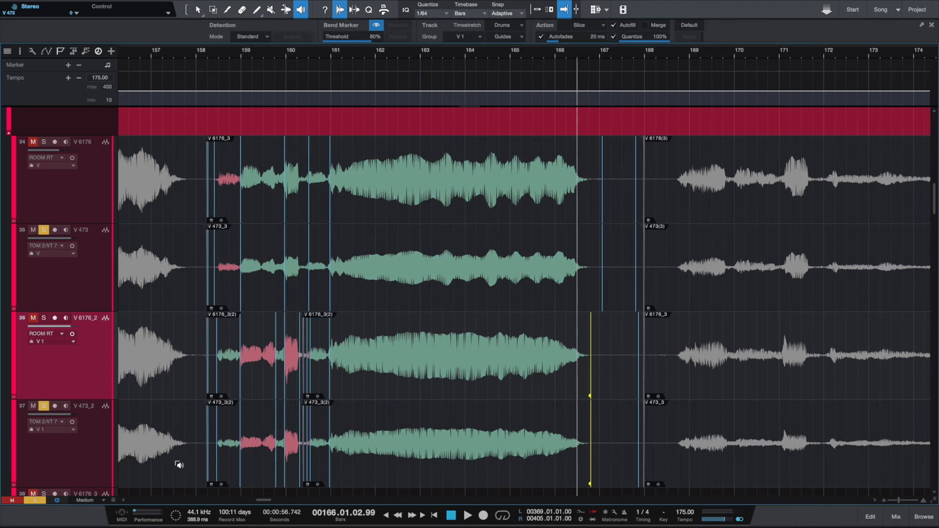
# Audition the doubled takes, then tighten the second pair's phrase end before the split after bar 160.
pyautogui.click(450, 516)
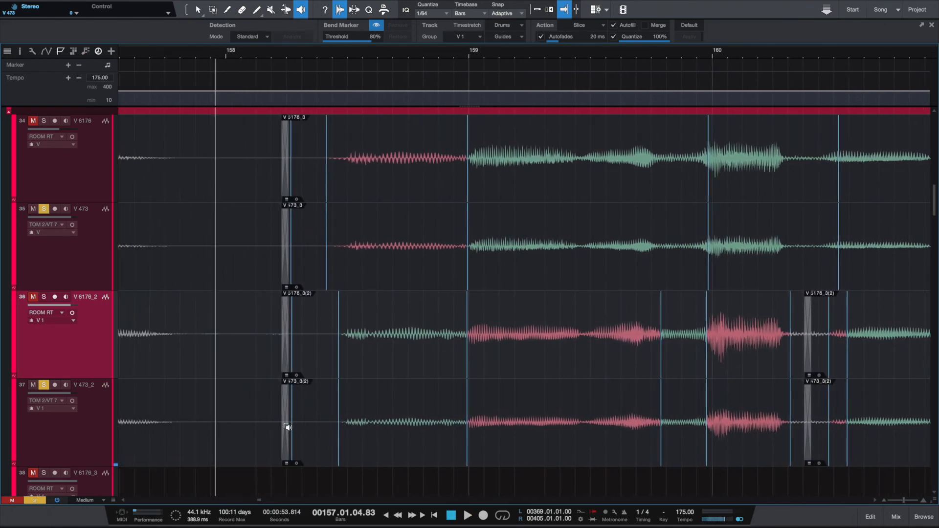
pyautogui.click(286, 10)
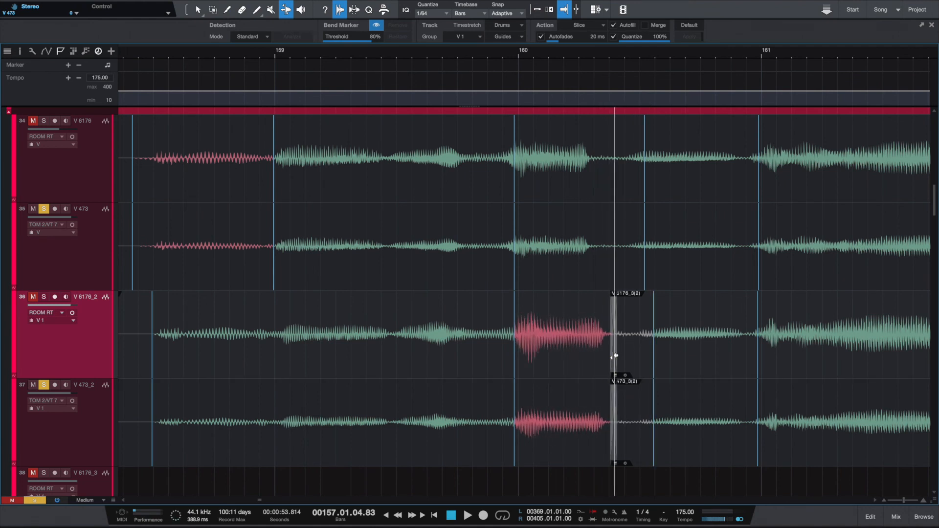
pyautogui.moveTo(615, 357); pyautogui.dragTo(596, 356)
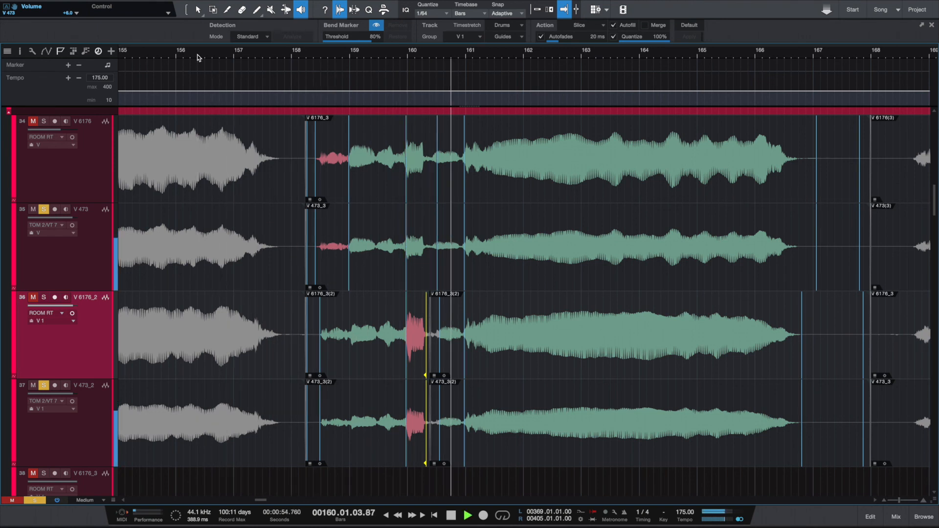
pyautogui.moveTo(401, 195)
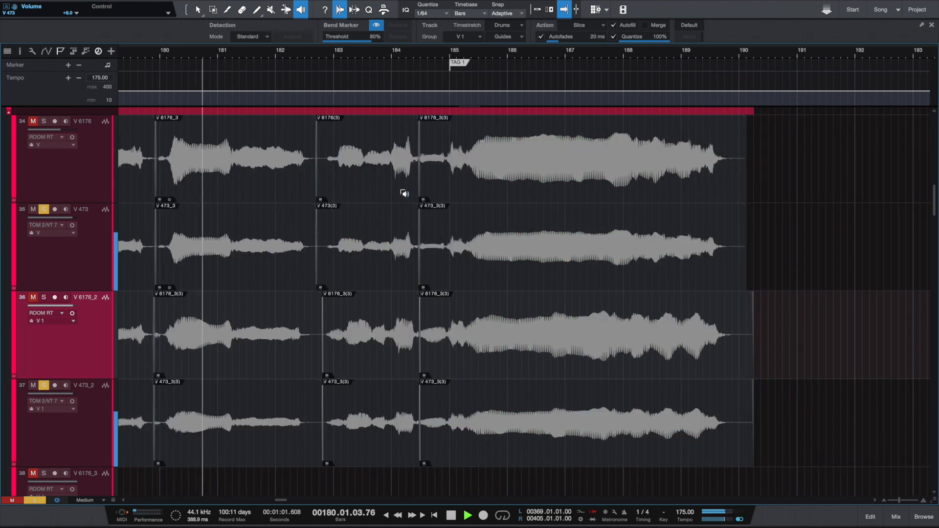
pyautogui.click(466, 516)
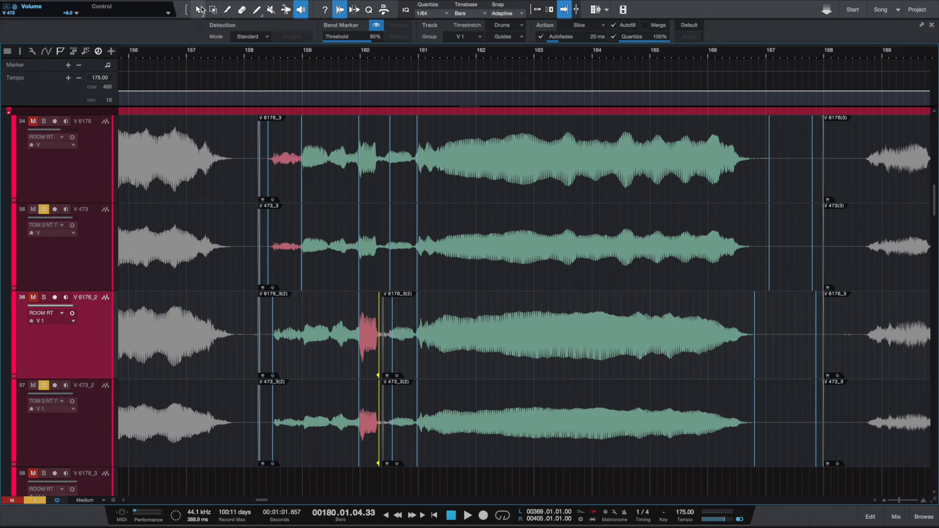
# With the Arrow tool active, scroll the arrangement right to bars 163–175 to show the next phrases.
pyautogui.click(197, 10)
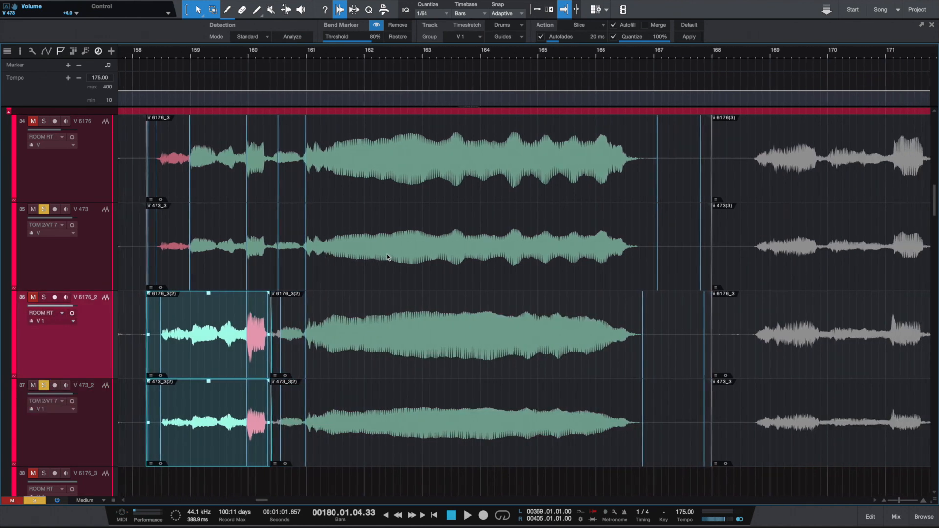
pyautogui.hscroll(3)
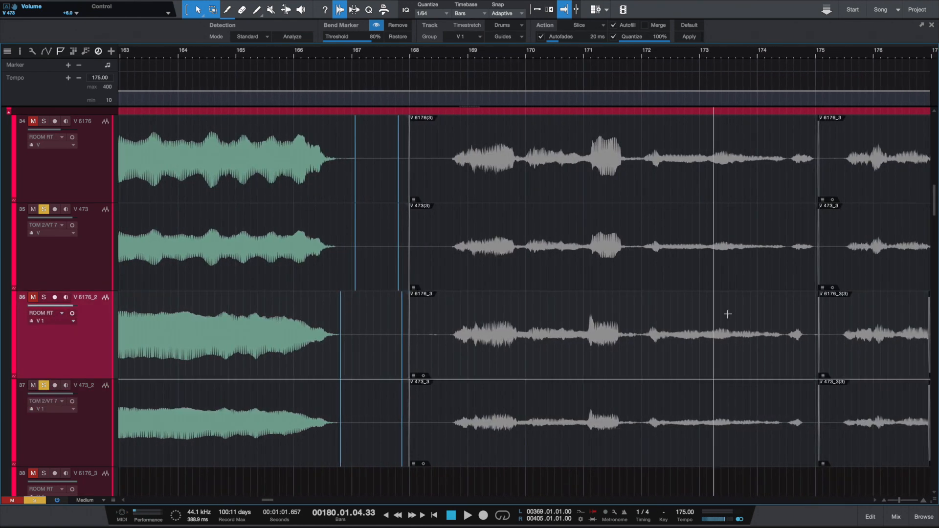